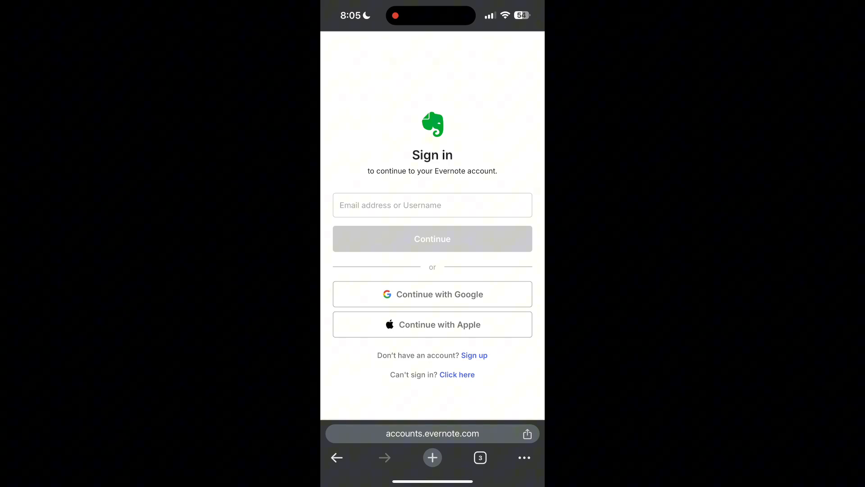
Show the browsing history listing today's Evernote and Login.gov visits
click(523, 457)
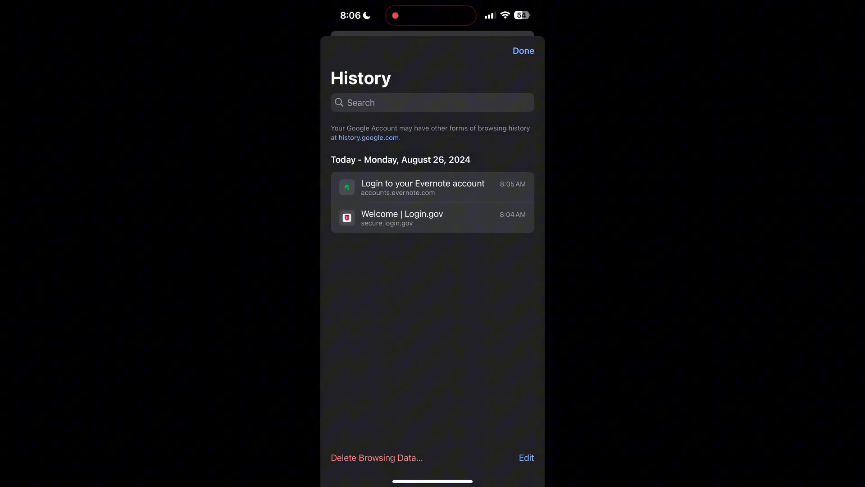
Delete history, cookies and cached images with the time range set to All Time
click(377, 458)
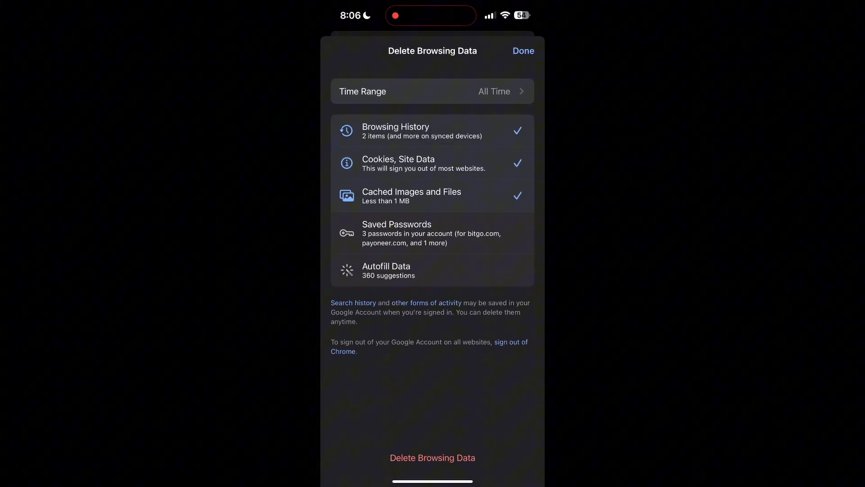
click(432, 91)
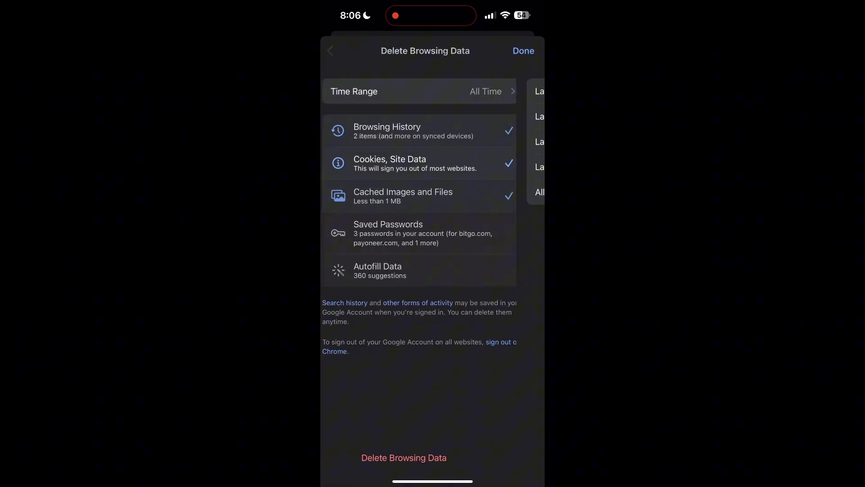
click(403, 458)
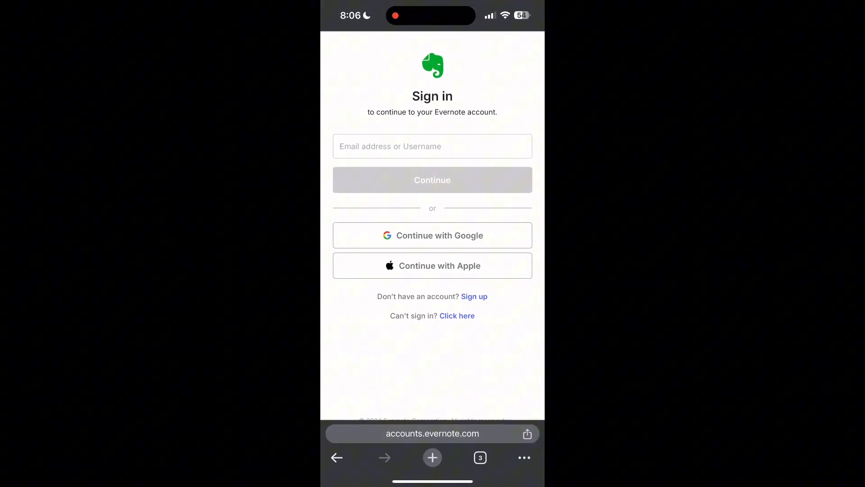
scroll(down, 3)
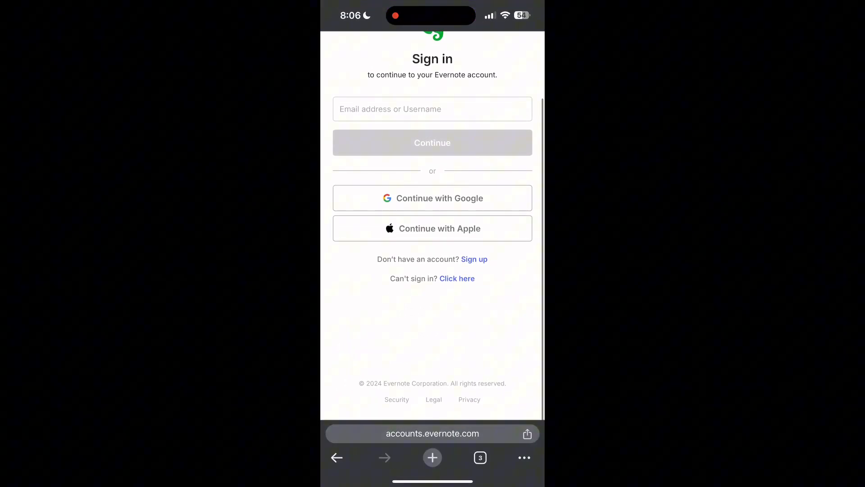
scroll(down, 3)
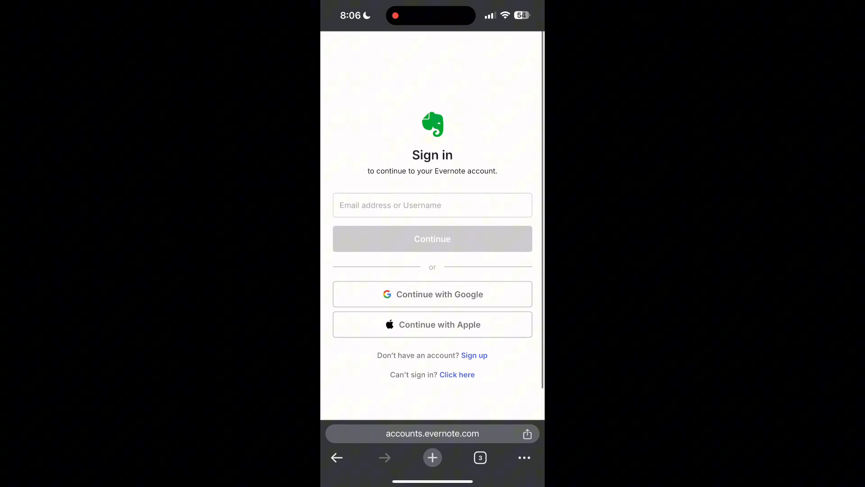